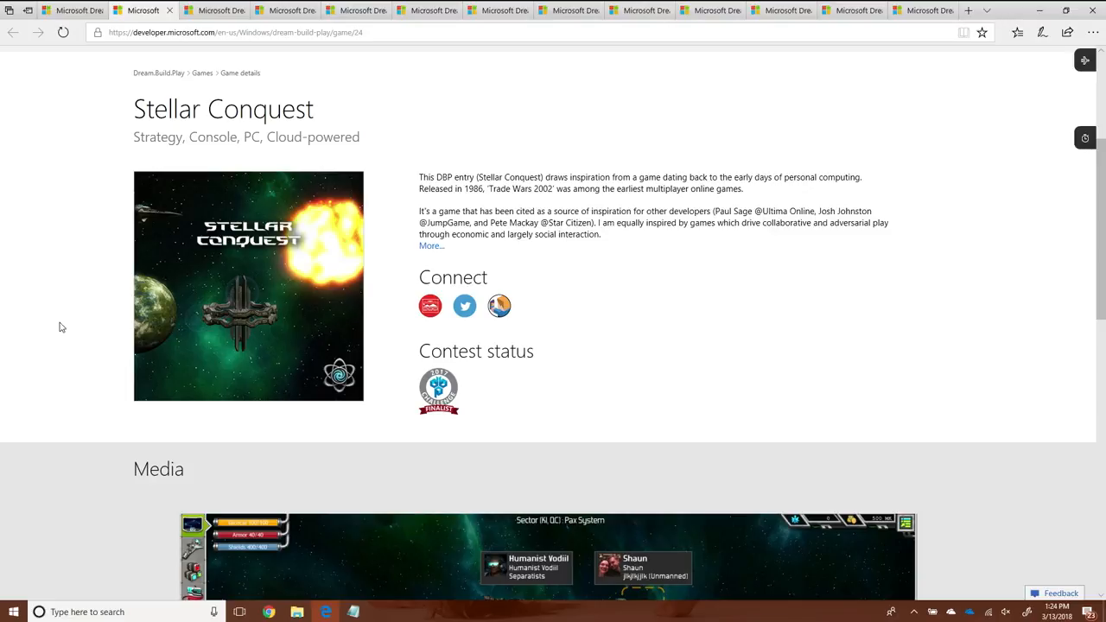
{"action": "mouse_move", "coordinate": [774, 397]}
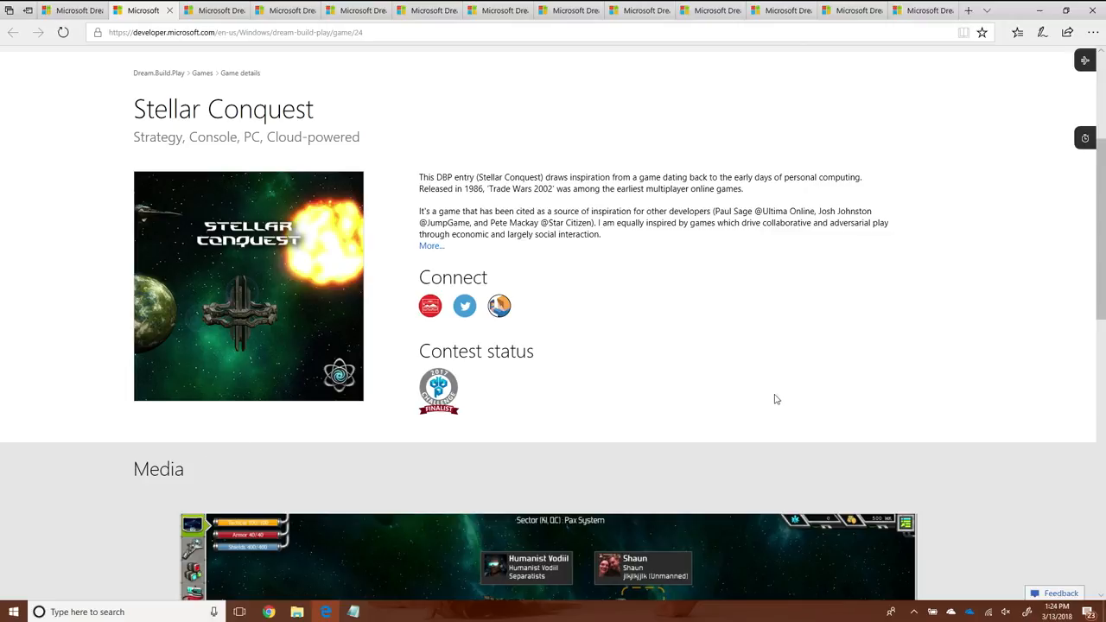
Scroll down the Stellar Conquest page to read its description, links and contest status.
{"action": "scroll", "scroll_direction": "down", "scroll_amount": 3}
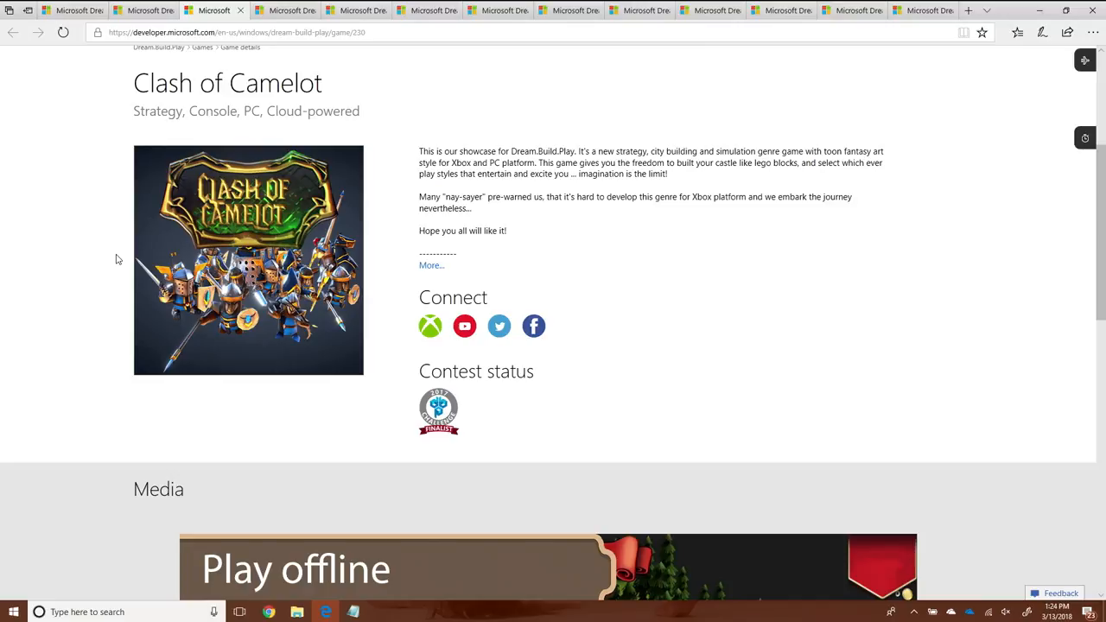
Scroll the Clash of Camelot page down to its Media screenshots and back up.
{"action": "scroll", "scroll_direction": "down", "scroll_amount": 3}
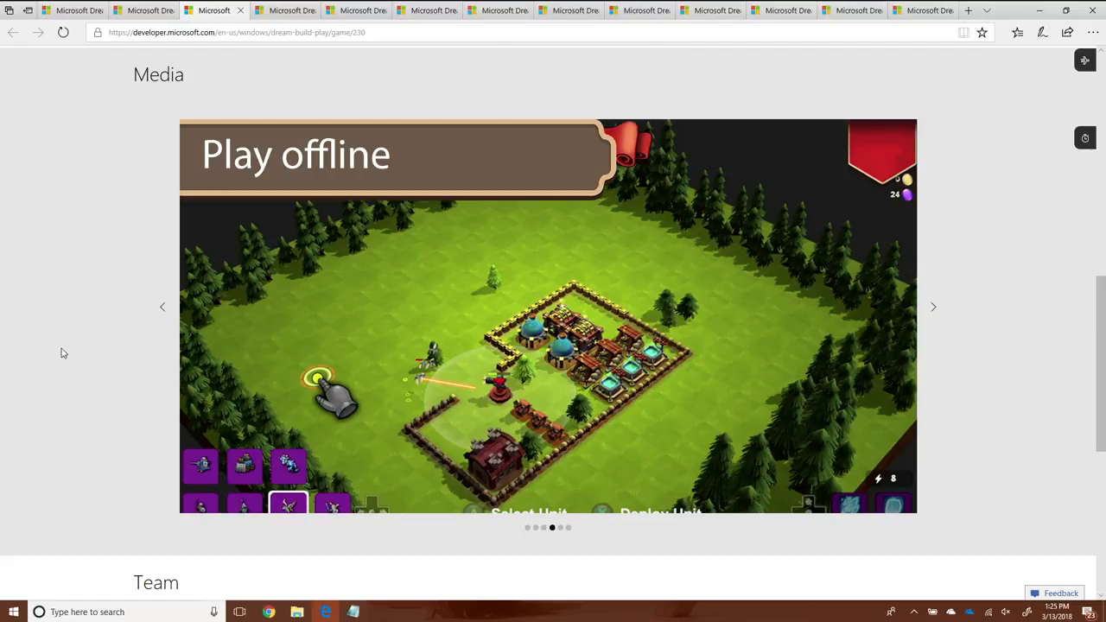
{"action": "scroll", "scroll_direction": "up", "scroll_amount": 3}
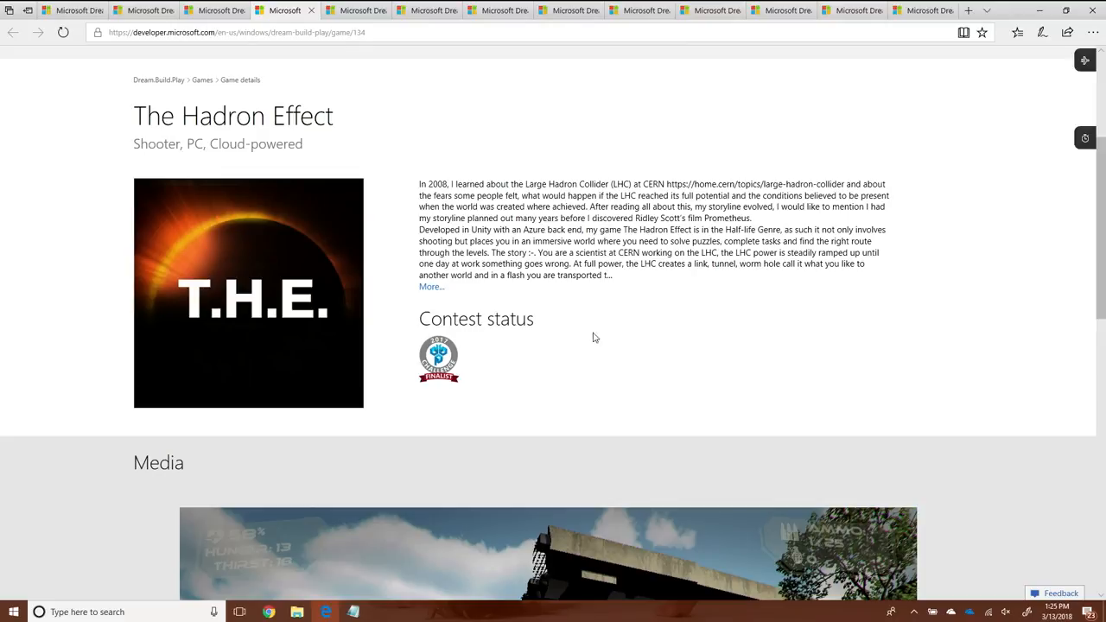
Scroll The Hadron Effect page past its description to the Media carousel.
{"action": "scroll", "scroll_direction": "down", "scroll_amount": 3}
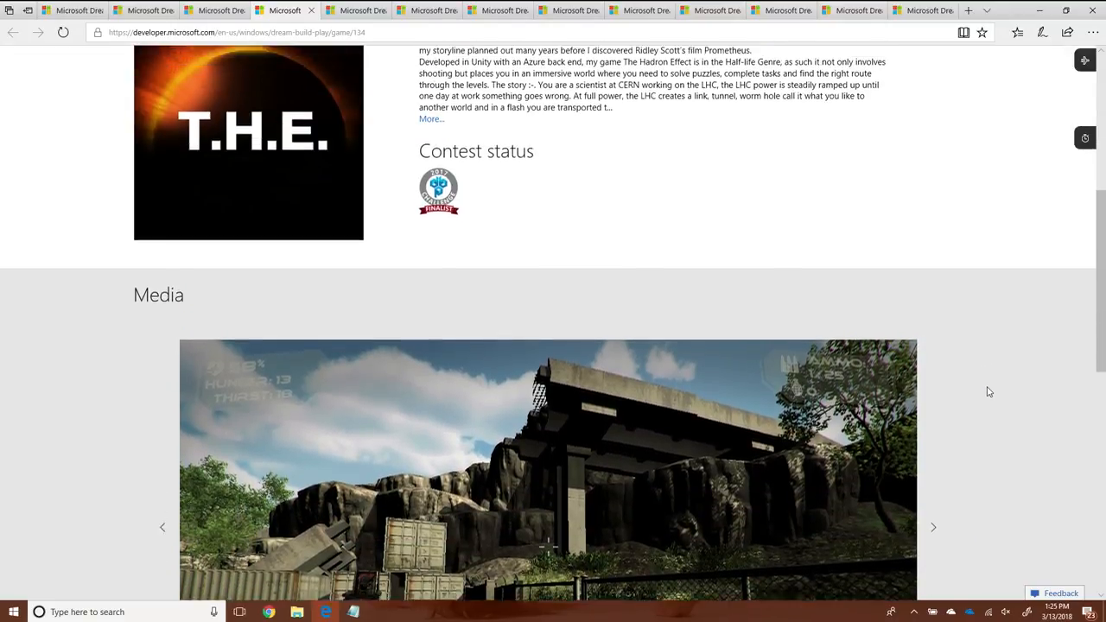
{"action": "scroll", "scroll_direction": "up", "scroll_amount": 3}
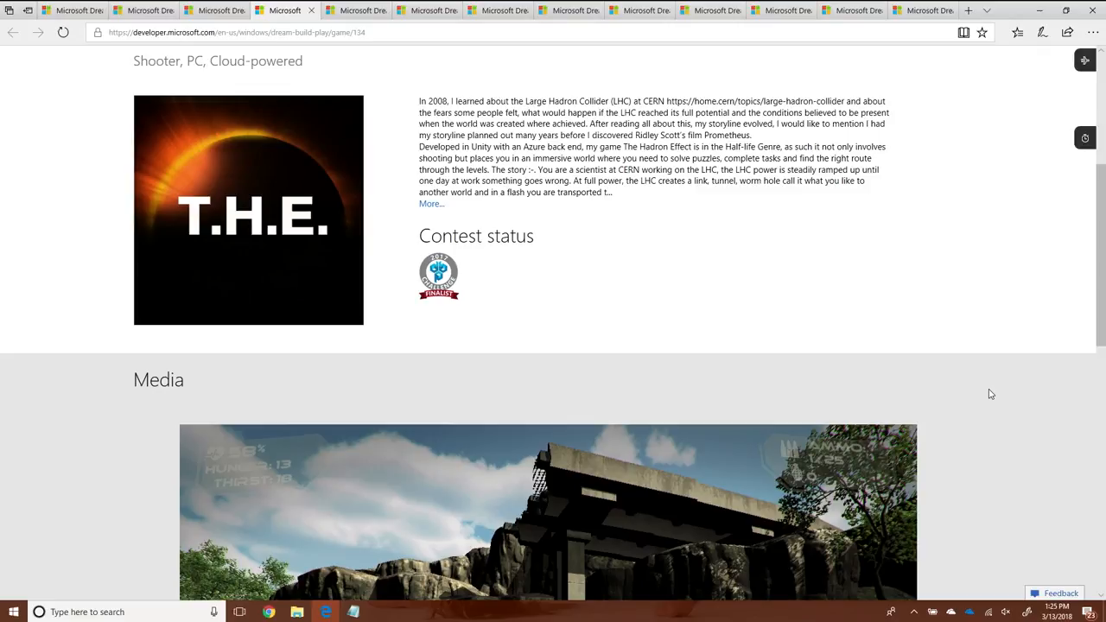
{"action": "scroll", "scroll_direction": "down", "scroll_amount": 3}
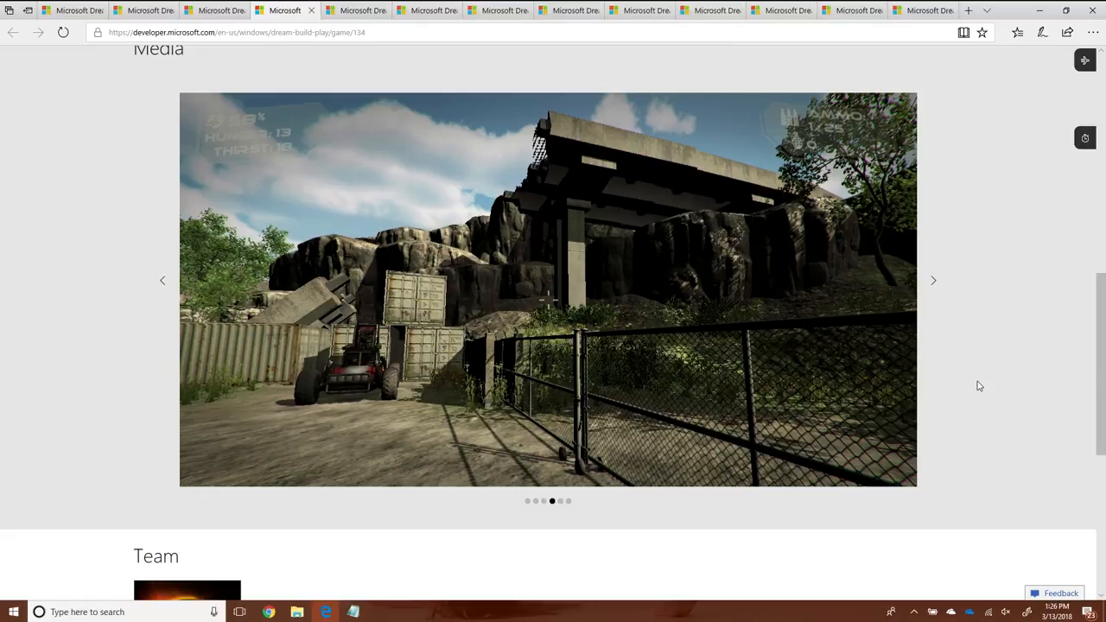
{"action": "mouse_move", "coordinate": [750, 249]}
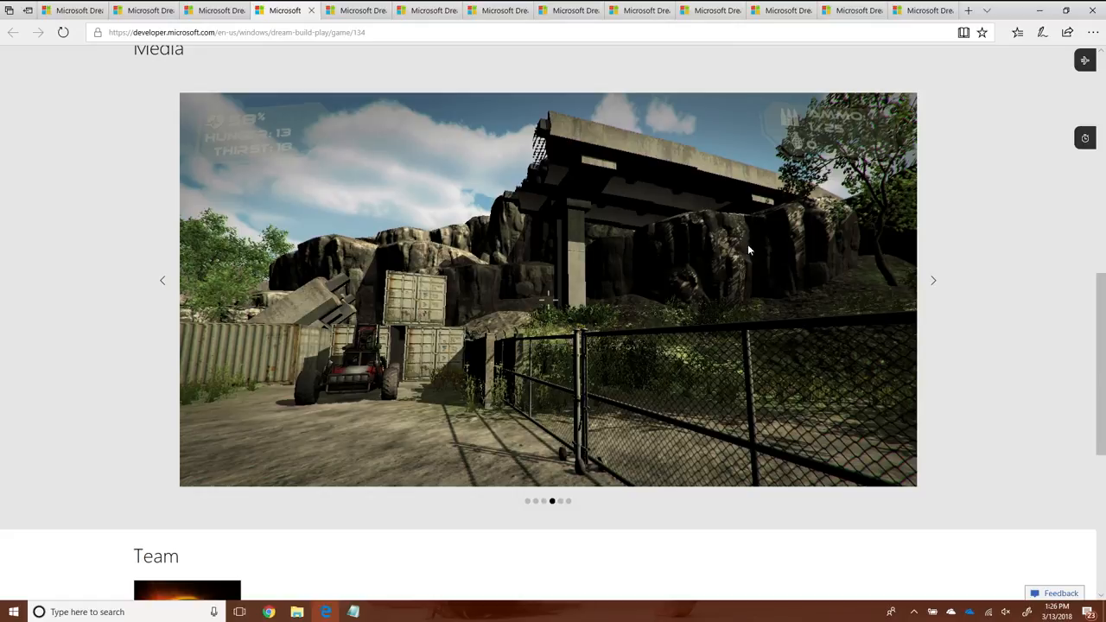
Return to the finalists overview, scroll to 'Finalists: PC game' and open The Forbidden Arts.
{"action": "left_click", "coordinate": [73, 10]}
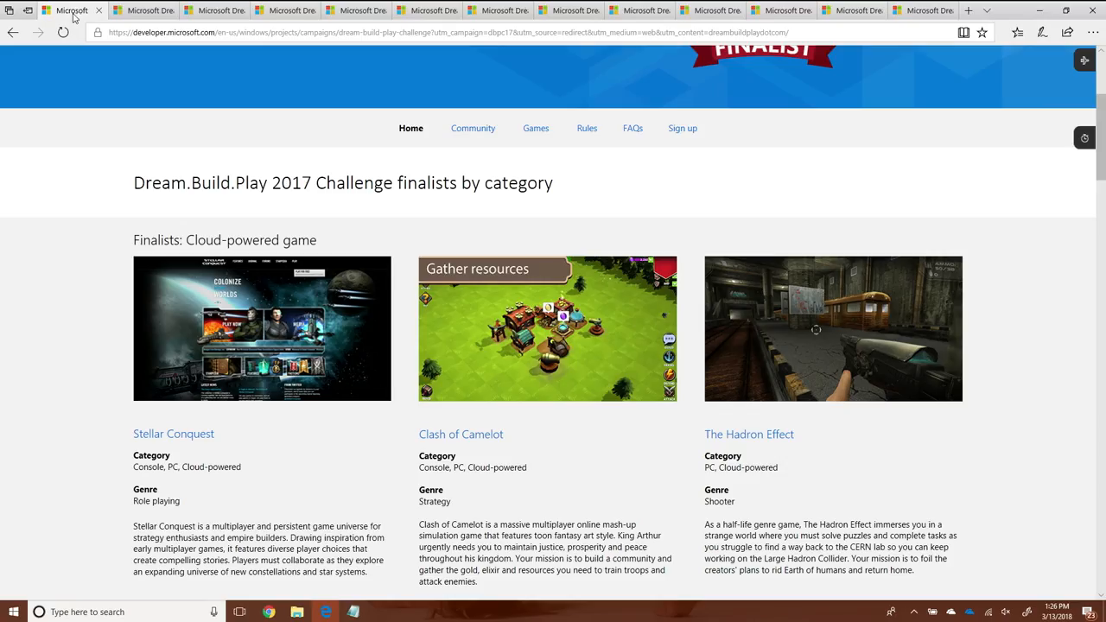
{"action": "scroll", "scroll_direction": "down", "scroll_amount": 3}
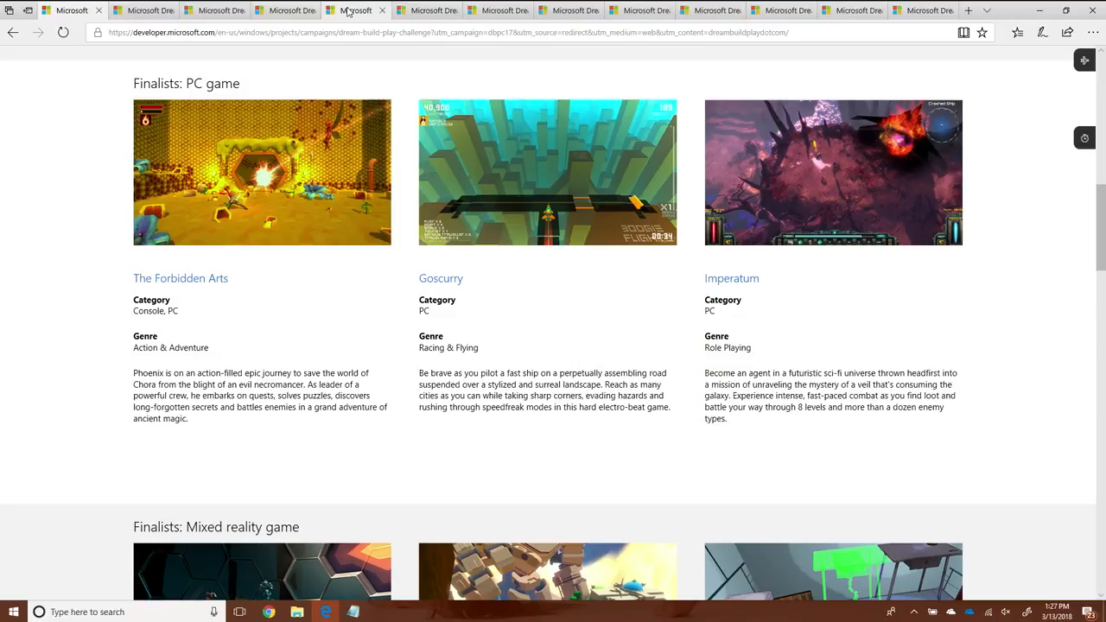
{"action": "left_click", "coordinate": [180, 276]}
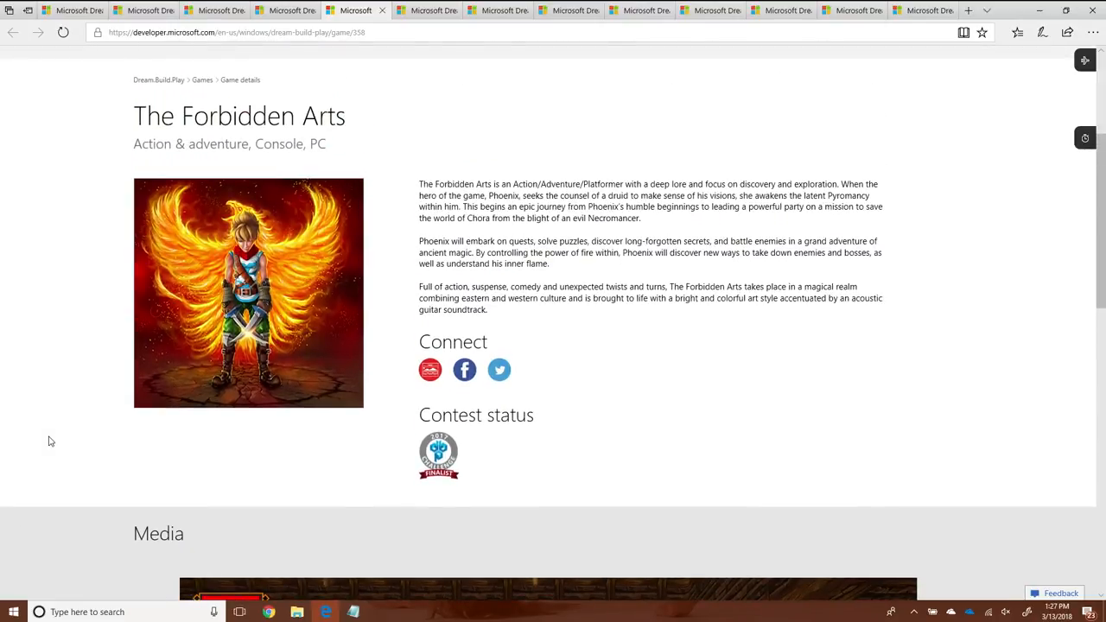
Scroll The Forbidden Arts page down to its Media carousel and back to the top.
{"action": "scroll", "scroll_direction": "down", "scroll_amount": 3}
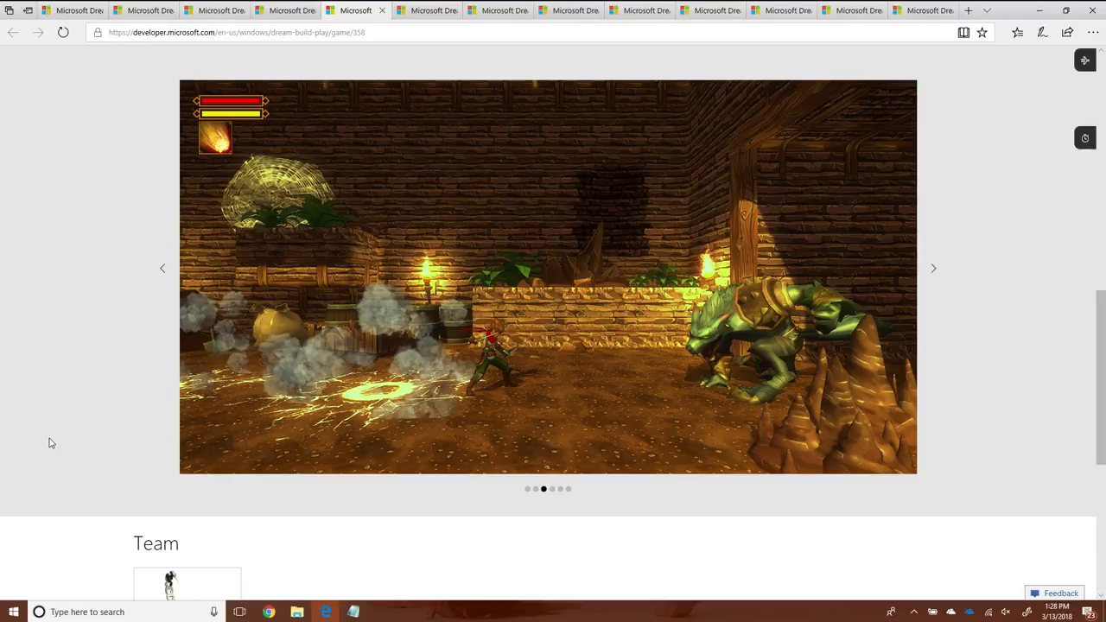
{"action": "mouse_move", "coordinate": [145, 334]}
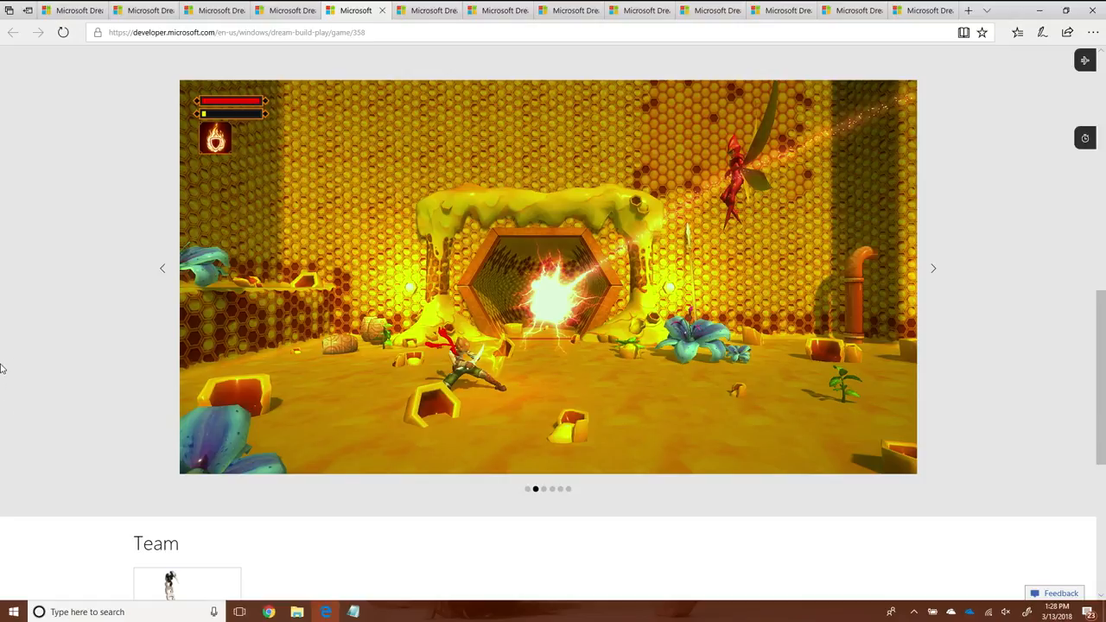
{"action": "scroll", "scroll_direction": "up", "scroll_amount": 3}
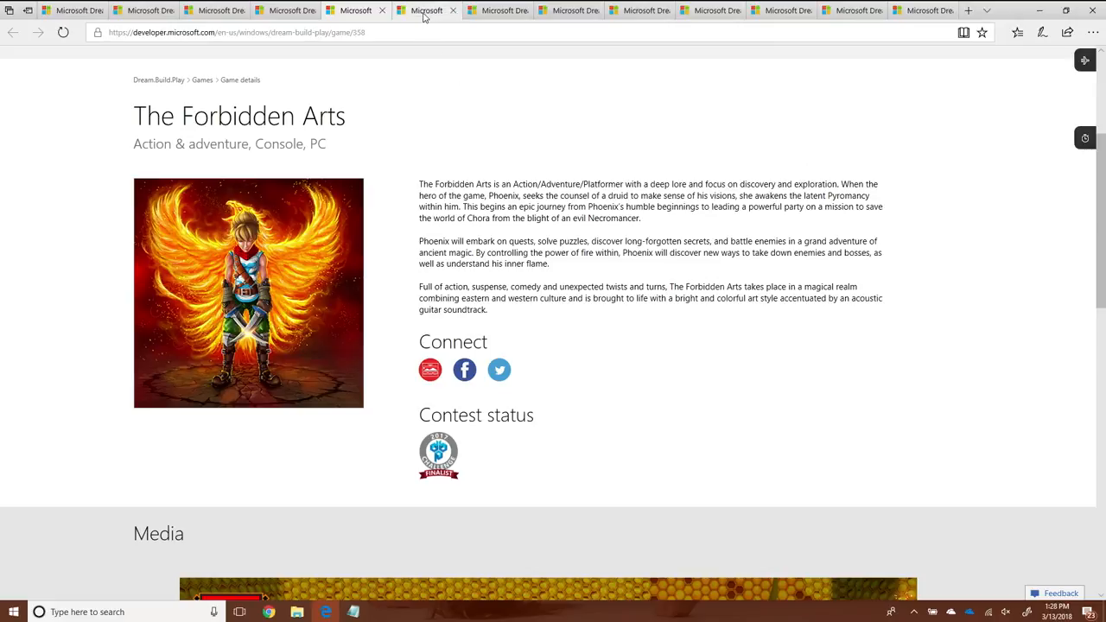
{"action": "mouse_move", "coordinate": [425, 10]}
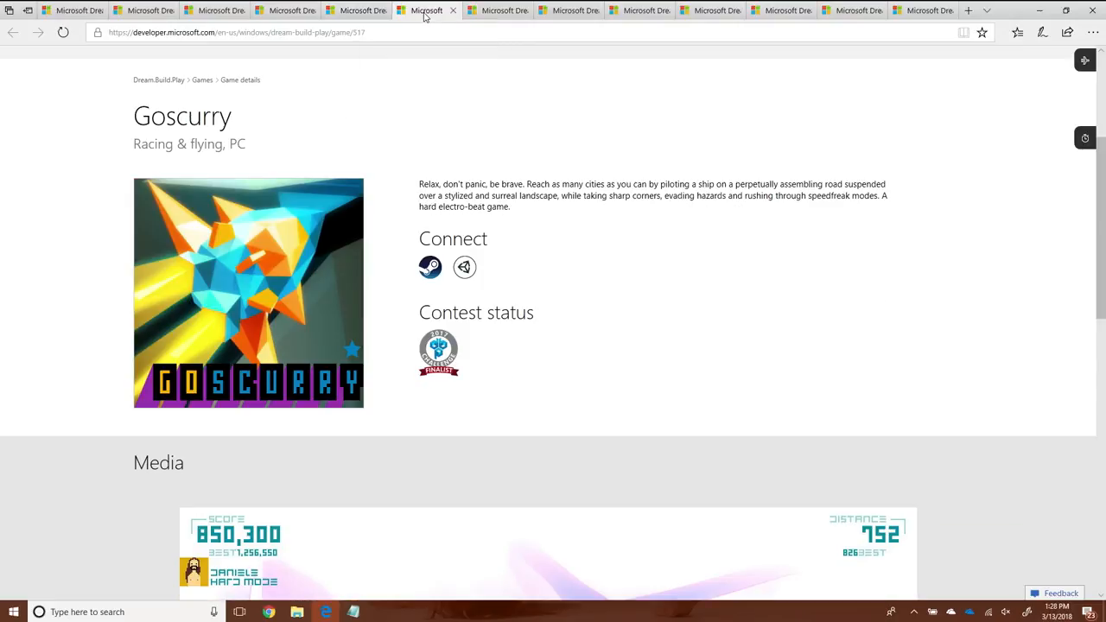
Scroll through the Goscurry and Imperatum finalist pages before returning to the PC game list.
{"action": "scroll", "scroll_direction": "down", "scroll_amount": 3}
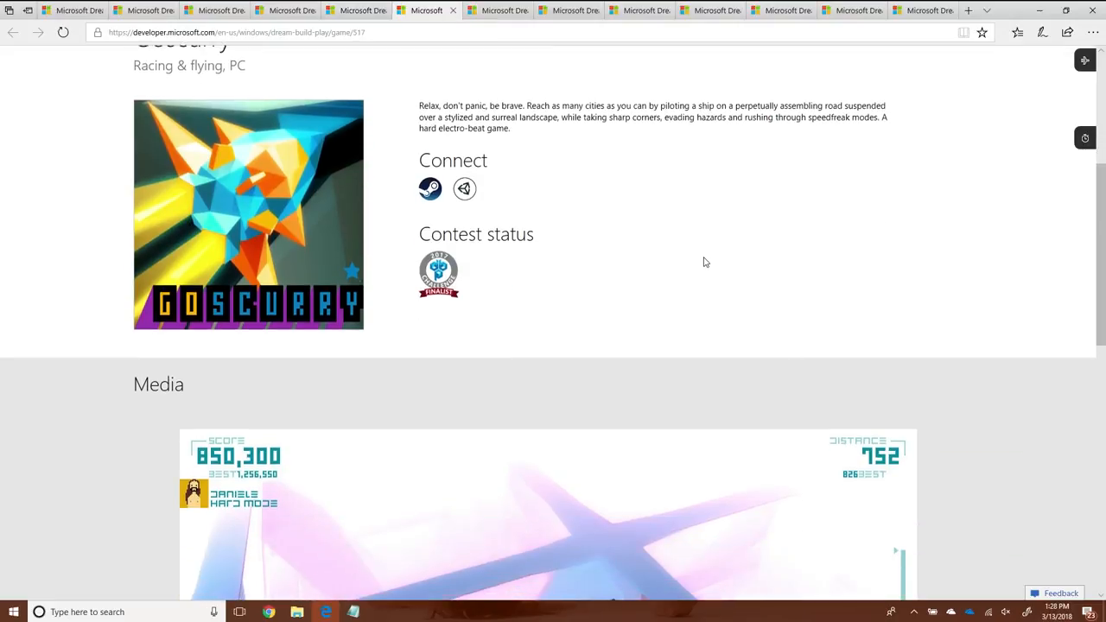
{"action": "scroll", "scroll_direction": "down", "scroll_amount": 3}
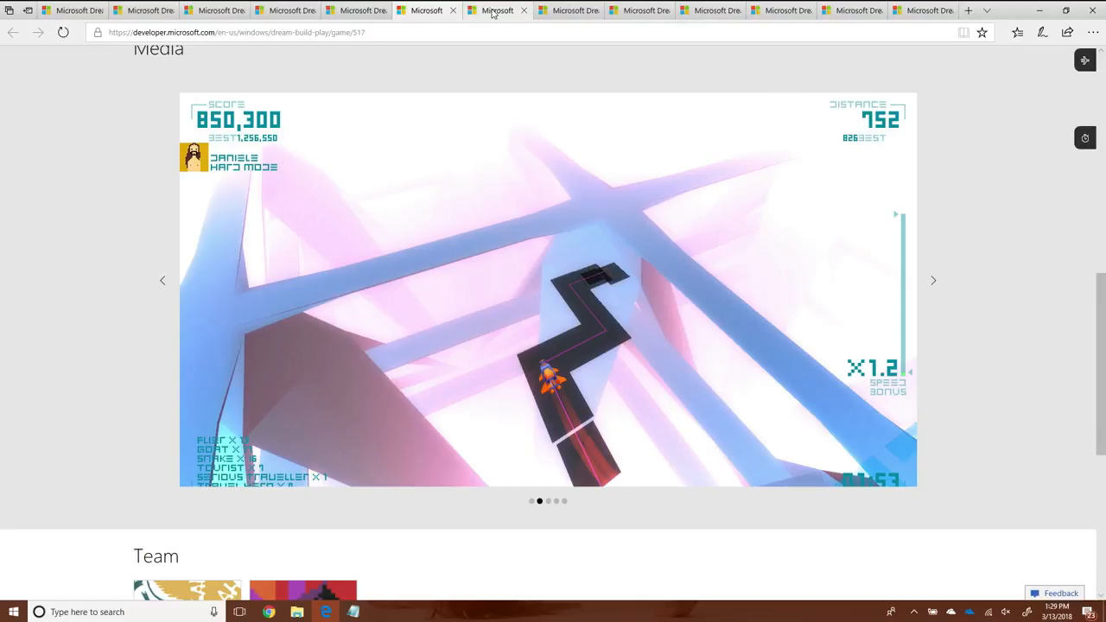
{"action": "mouse_move", "coordinate": [498, 10]}
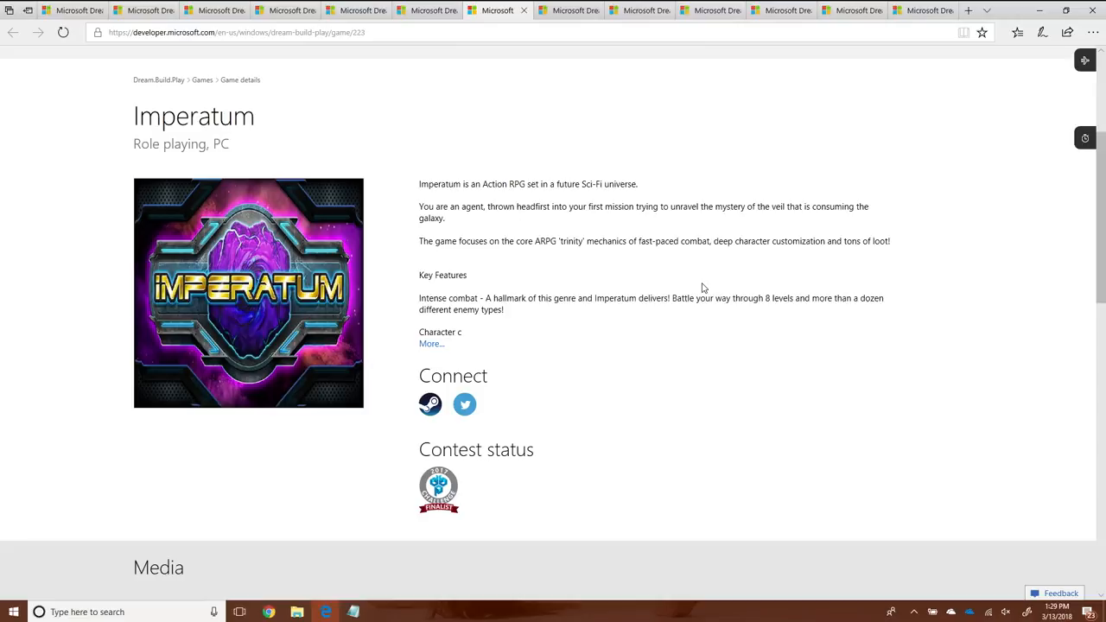
{"action": "scroll", "scroll_direction": "down", "scroll_amount": 3}
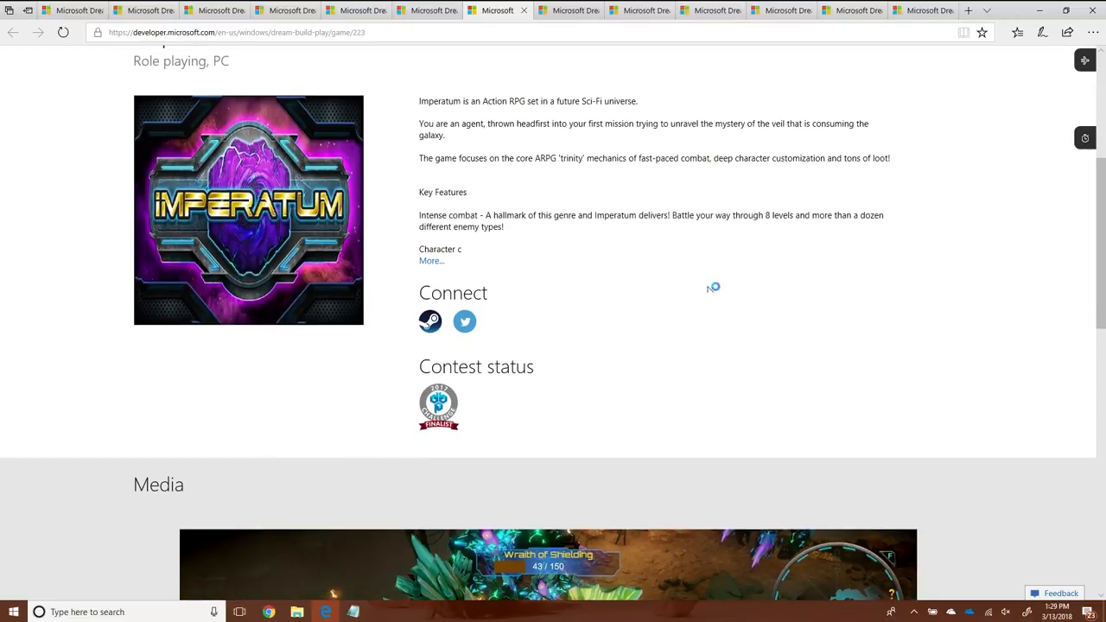
{"action": "mouse_move", "coordinate": [708, 290]}
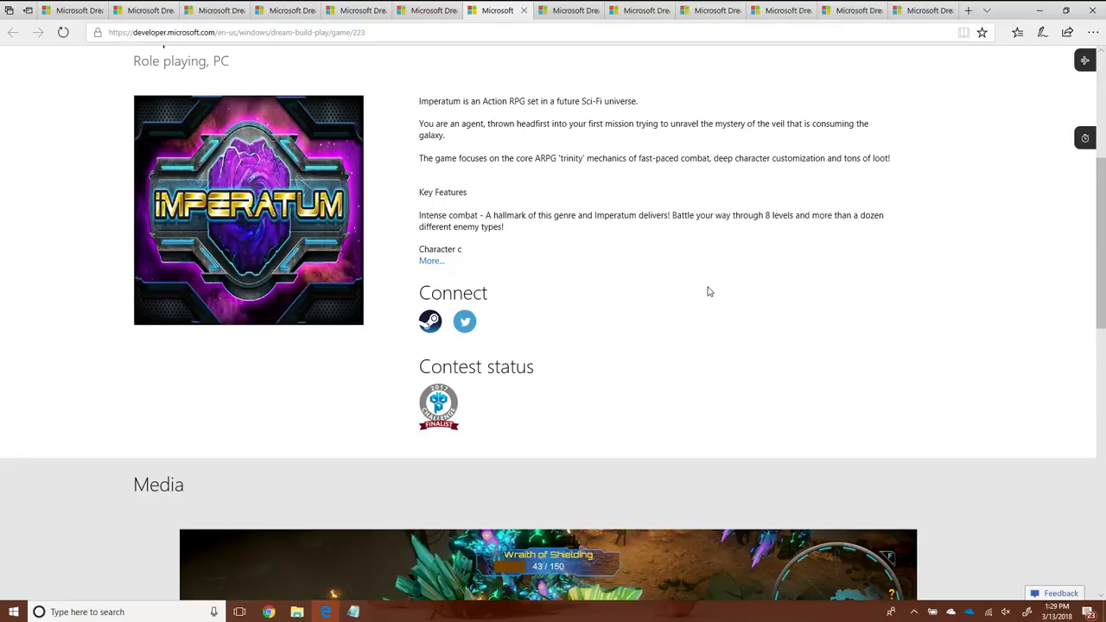
{"action": "scroll", "scroll_direction": "down", "scroll_amount": 3}
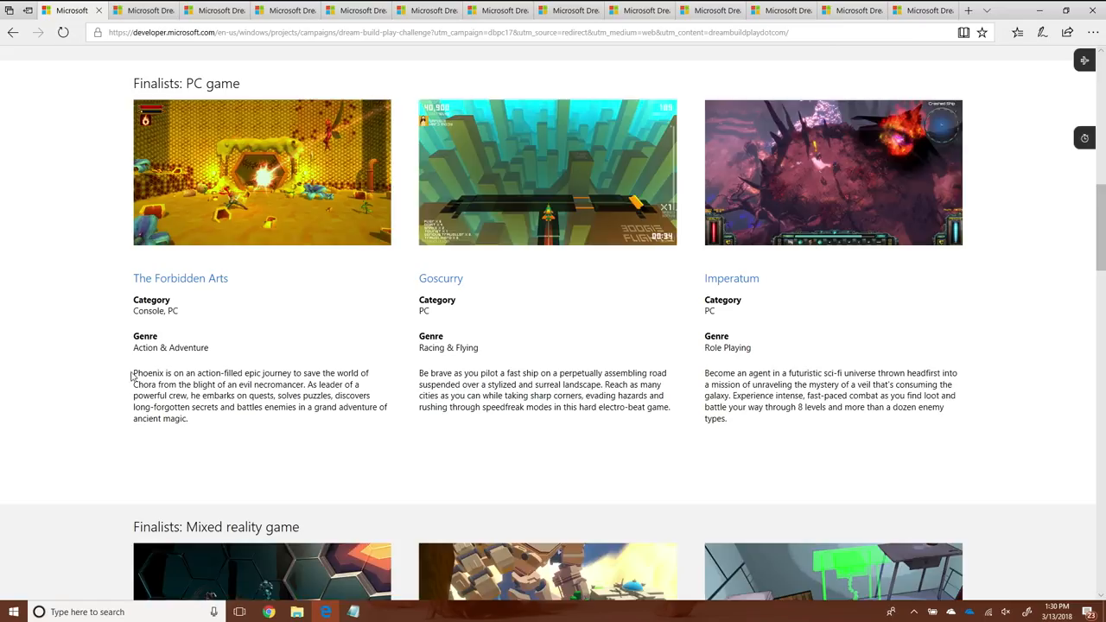
Scroll to 'Finalists: Mixed reality game' and open the Racket: Nx detail page.
{"action": "scroll", "scroll_direction": "down", "scroll_amount": 3}
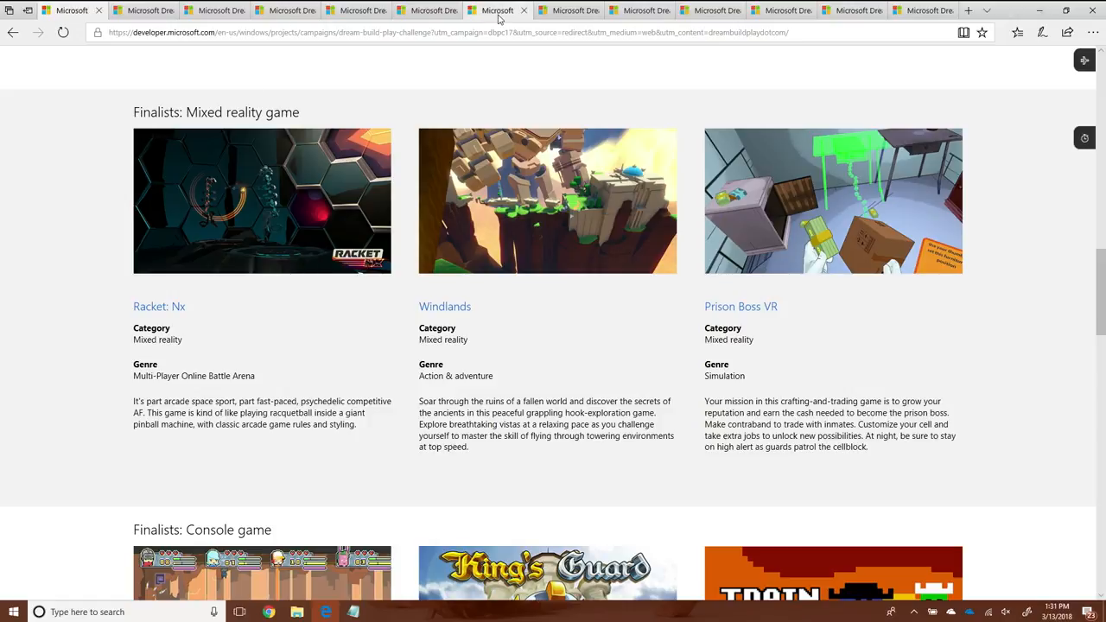
{"action": "left_click", "coordinate": [159, 306]}
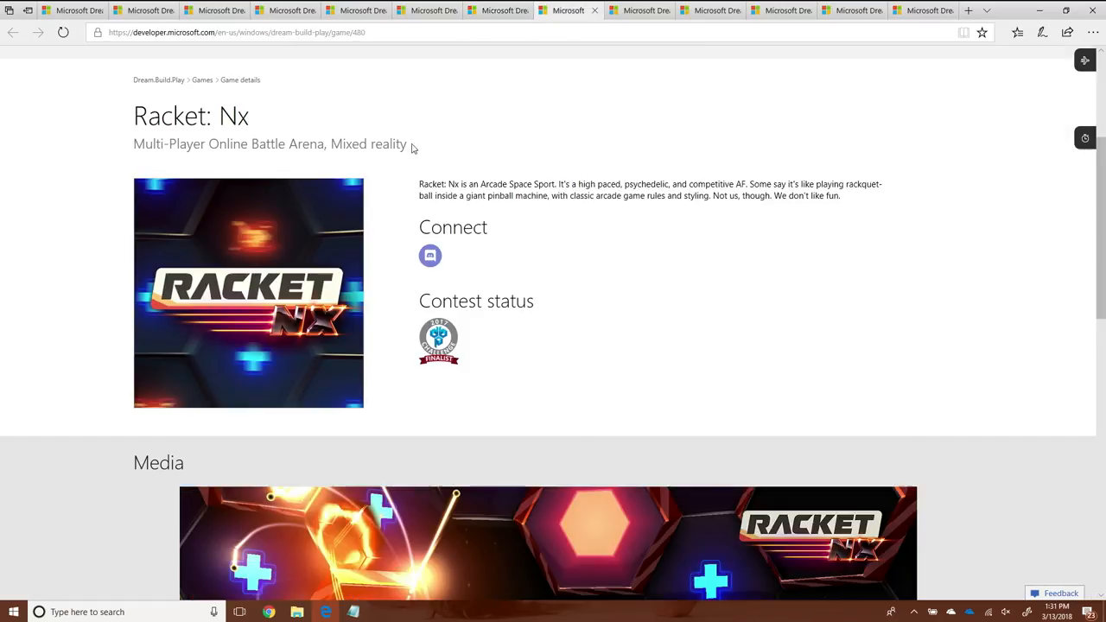
{"action": "mouse_move", "coordinate": [1040, 413]}
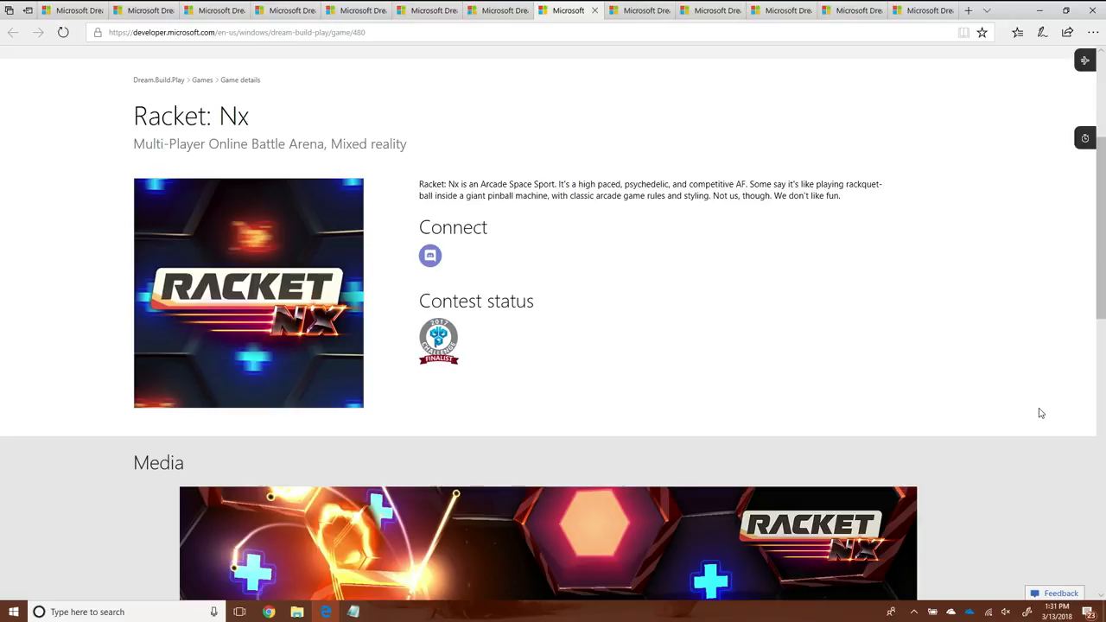
{"action": "mouse_move", "coordinate": [857, 268]}
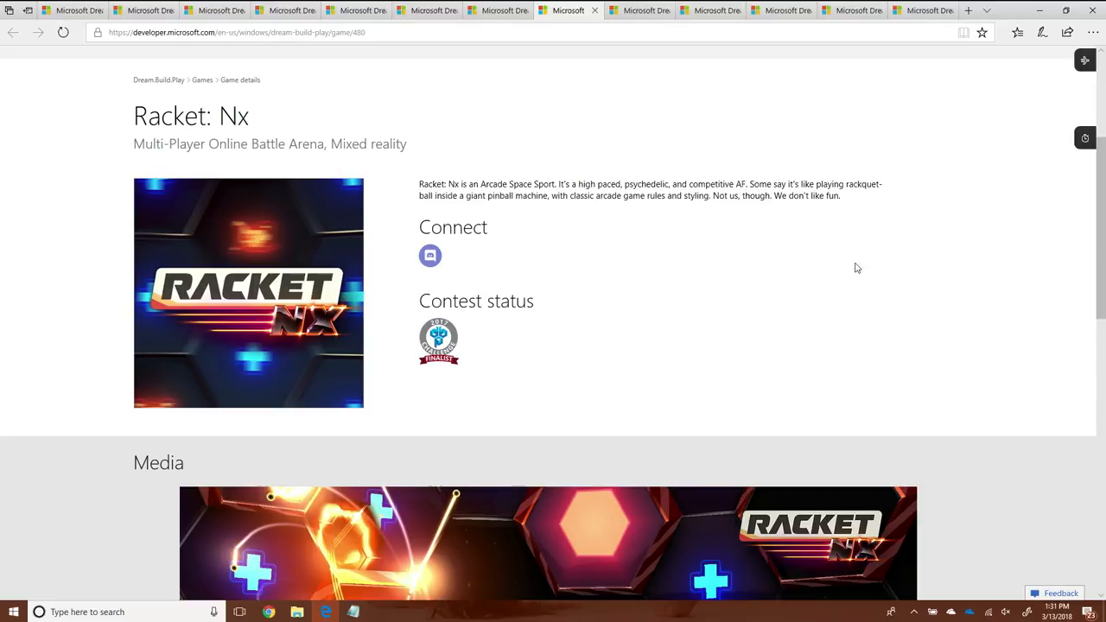
Scroll the Windlands page down to its Media carousel and back up.
{"action": "scroll", "scroll_direction": "down", "scroll_amount": 3}
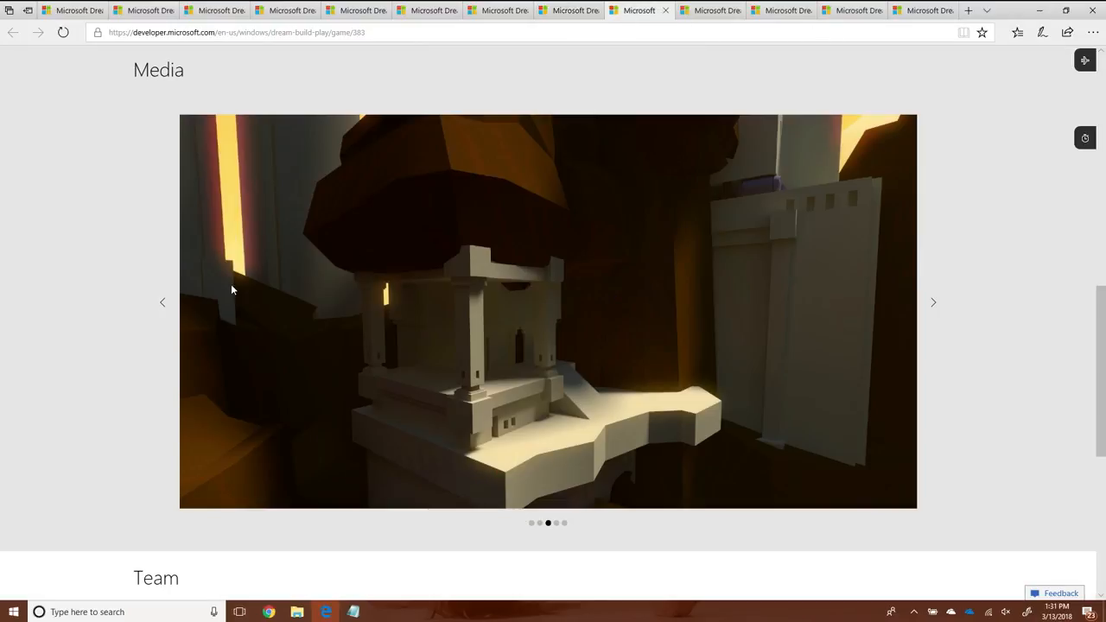
{"action": "scroll", "scroll_direction": "up", "scroll_amount": 3}
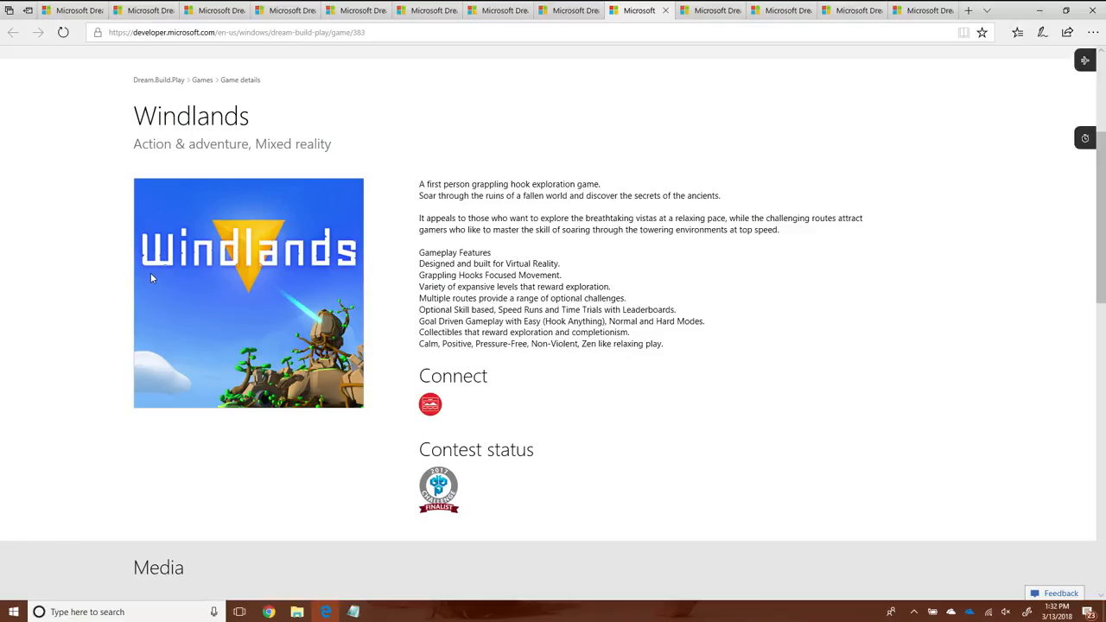
Scroll to the Windlands Media carousel and show the previous screenshot.
{"action": "scroll", "scroll_direction": "down", "scroll_amount": 3}
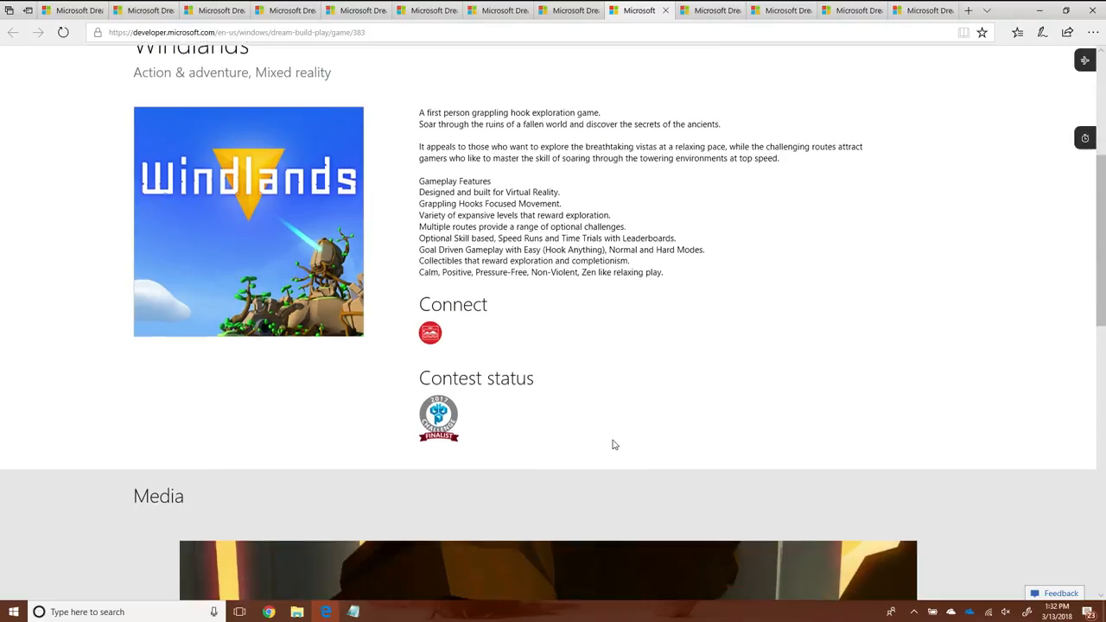
{"action": "scroll", "scroll_direction": "down", "scroll_amount": 3}
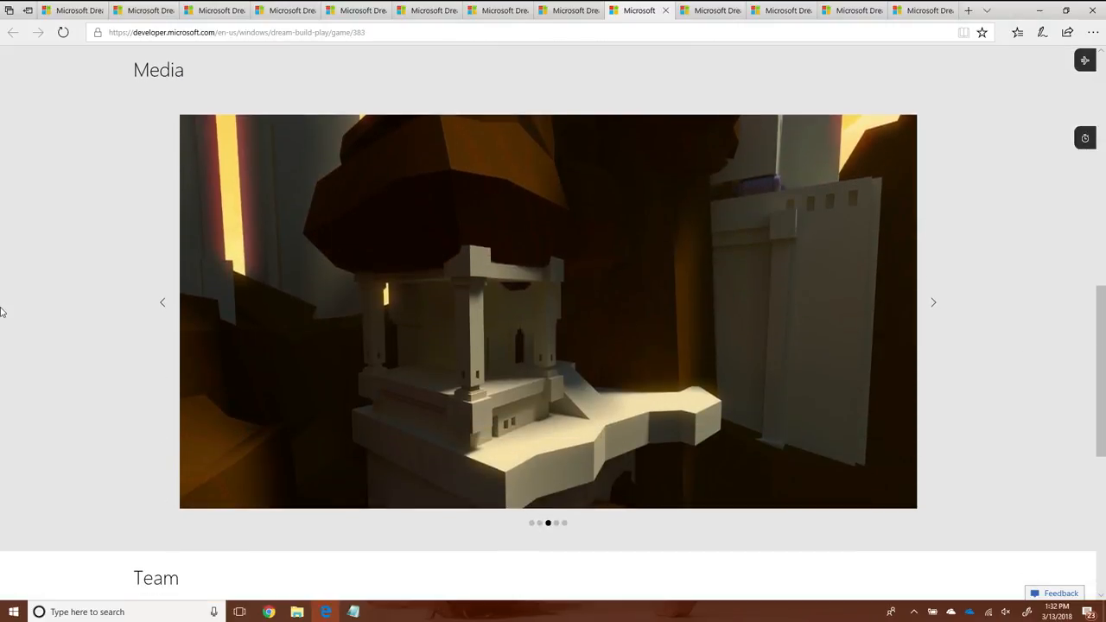
{"action": "left_click", "coordinate": [163, 300]}
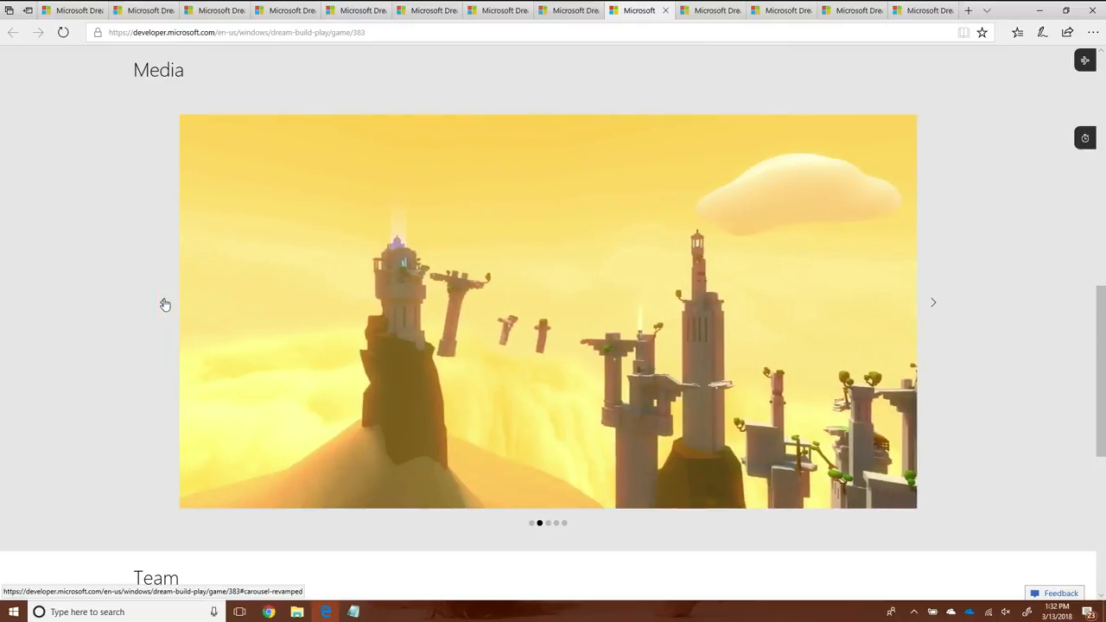
{"action": "mouse_move", "coordinate": [171, 292]}
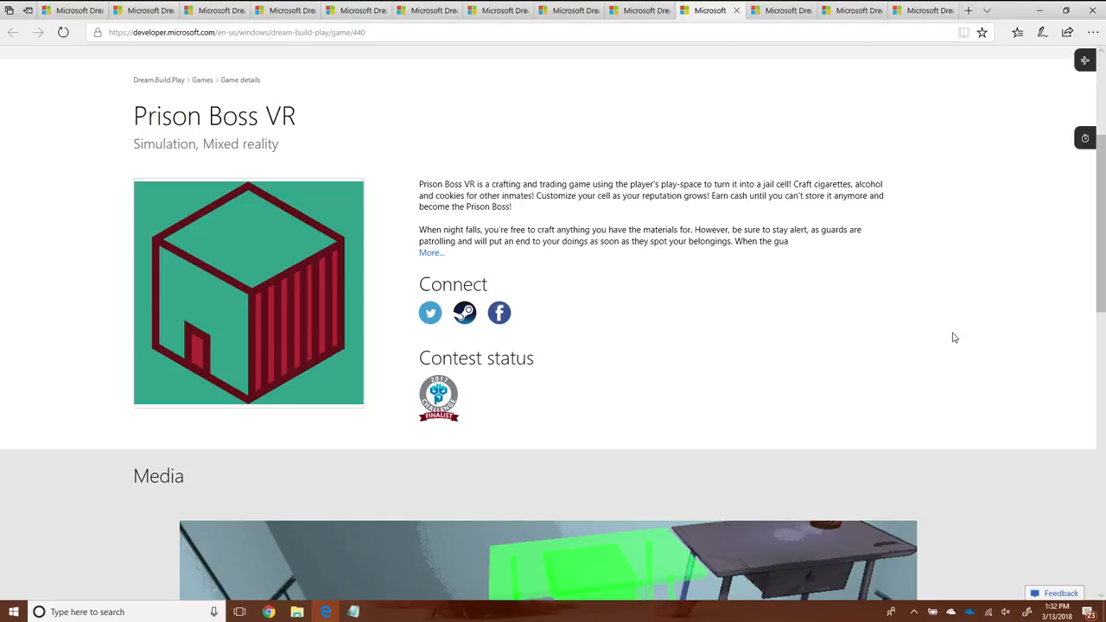
Browse Prison Boss VR media, return to the finalists overview and scroll to 'Finalists: Console game'.
{"action": "scroll", "scroll_direction": "down", "scroll_amount": 3}
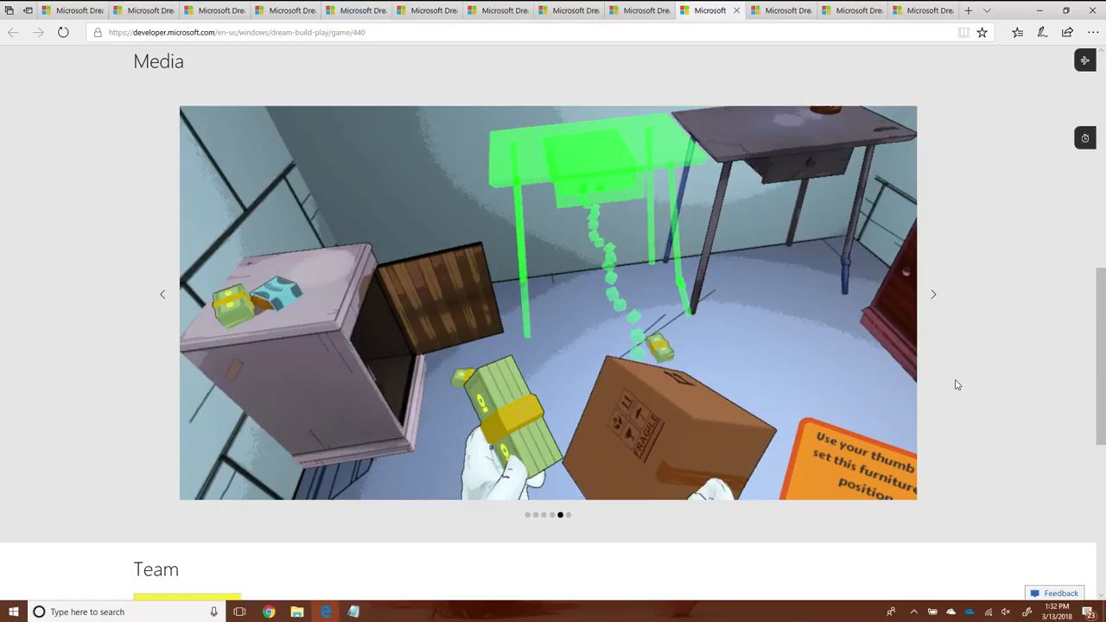
{"action": "scroll", "scroll_direction": "up", "scroll_amount": 3}
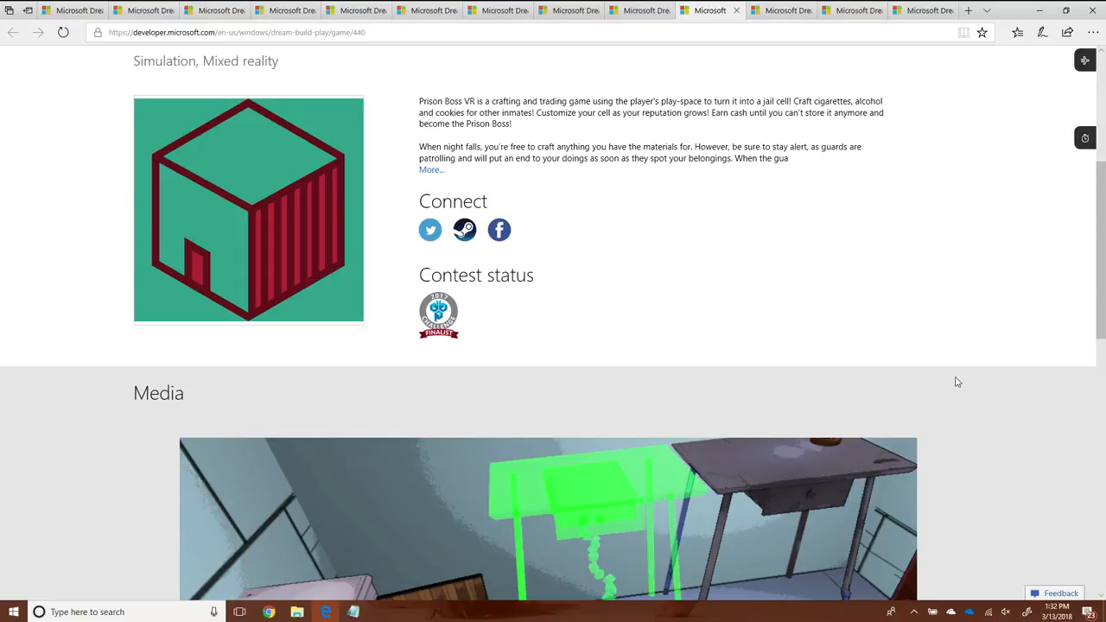
{"action": "mouse_move", "coordinate": [636, 214]}
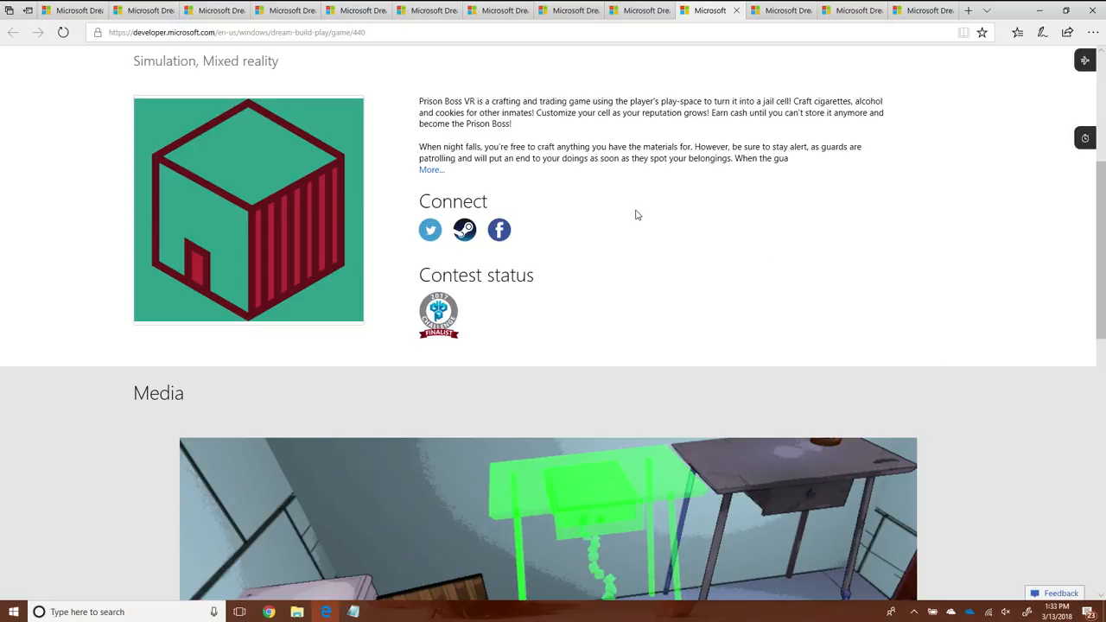
{"action": "left_click", "coordinate": [285, 10]}
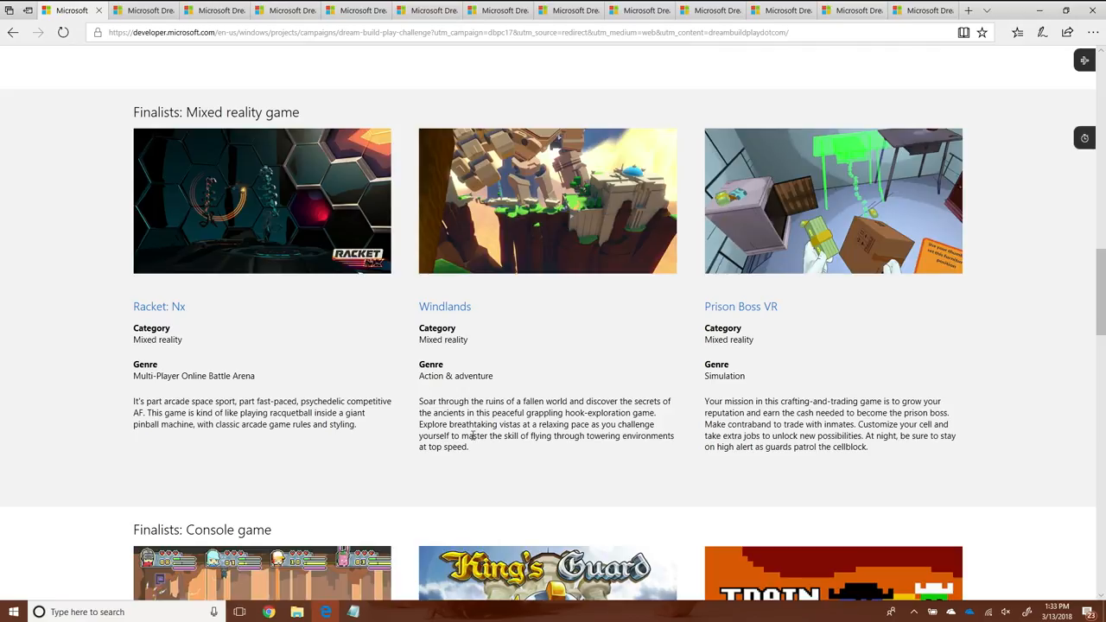
{"action": "scroll", "scroll_direction": "down", "scroll_amount": 3}
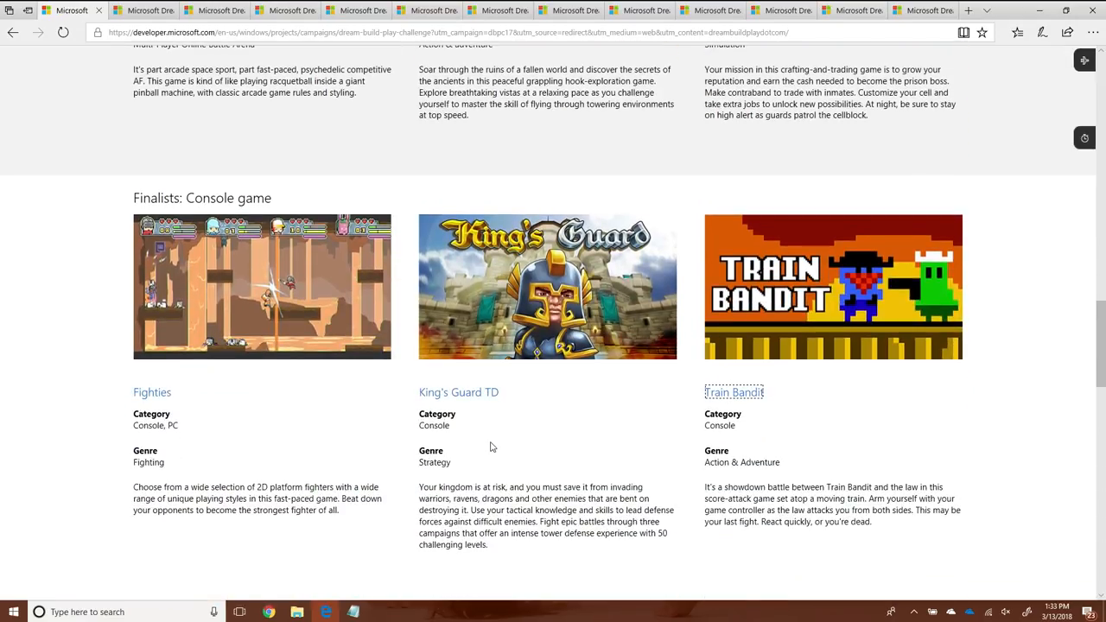